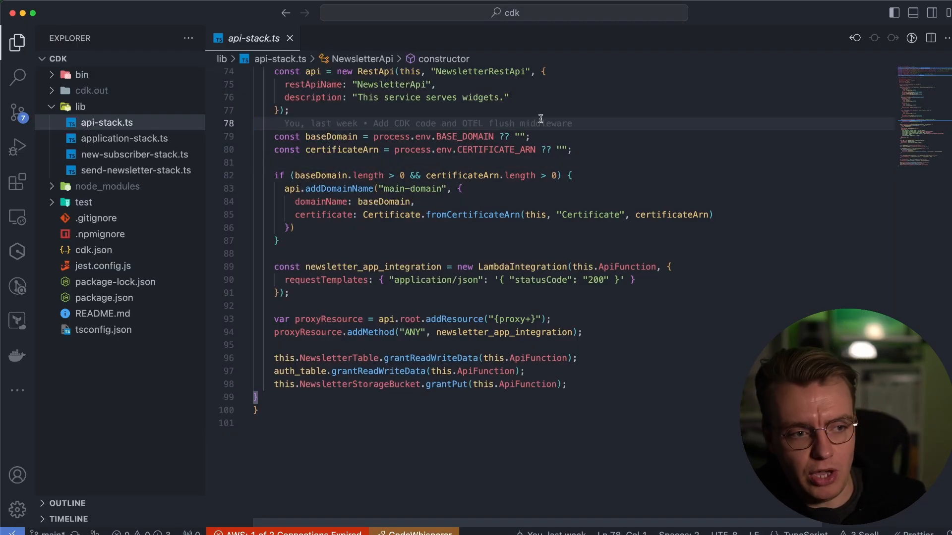
pyautogui.moveTo(510, 177)
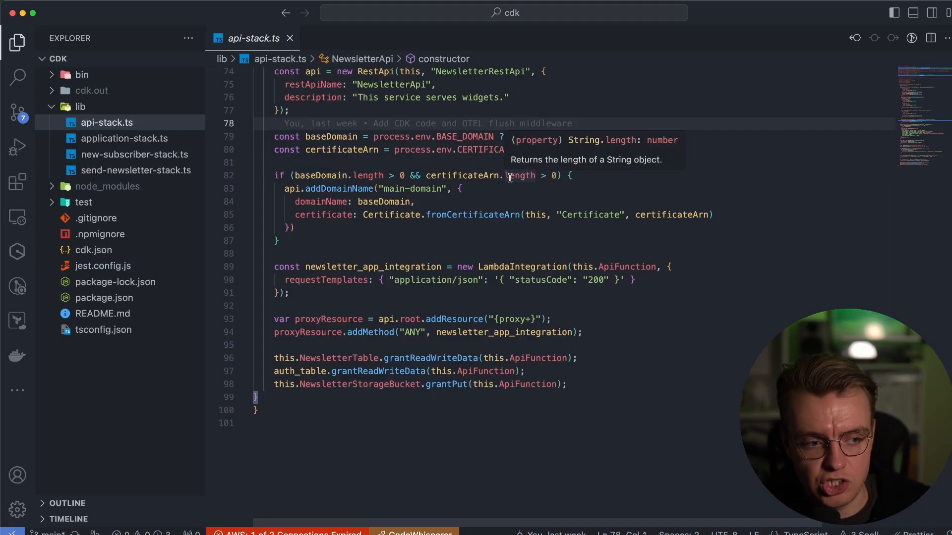
pyautogui.scroll(-3)
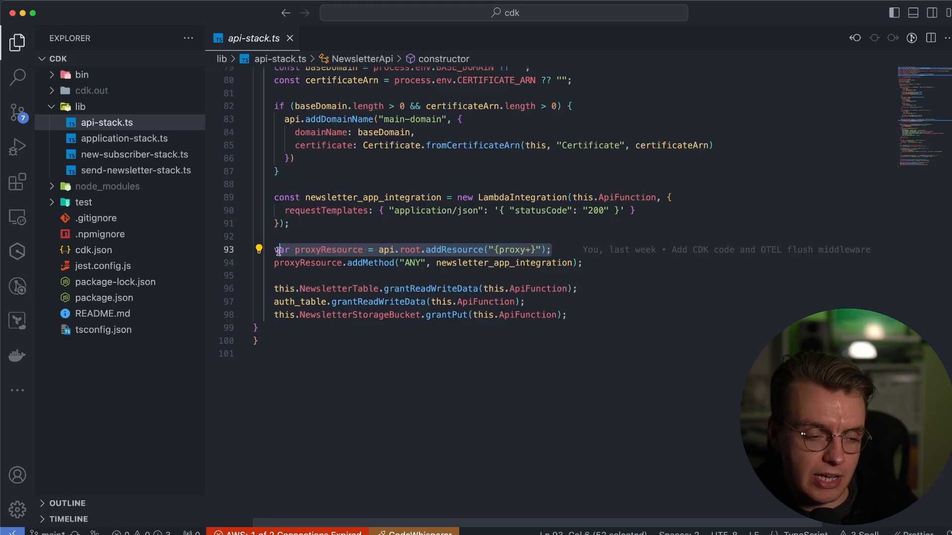
pyautogui.click(510, 250)
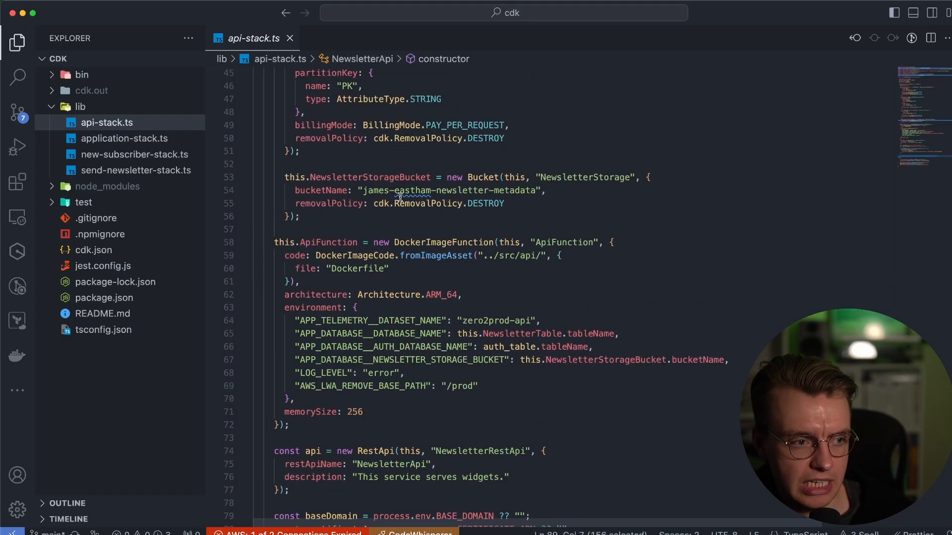
pyautogui.doubleClick(328, 242)
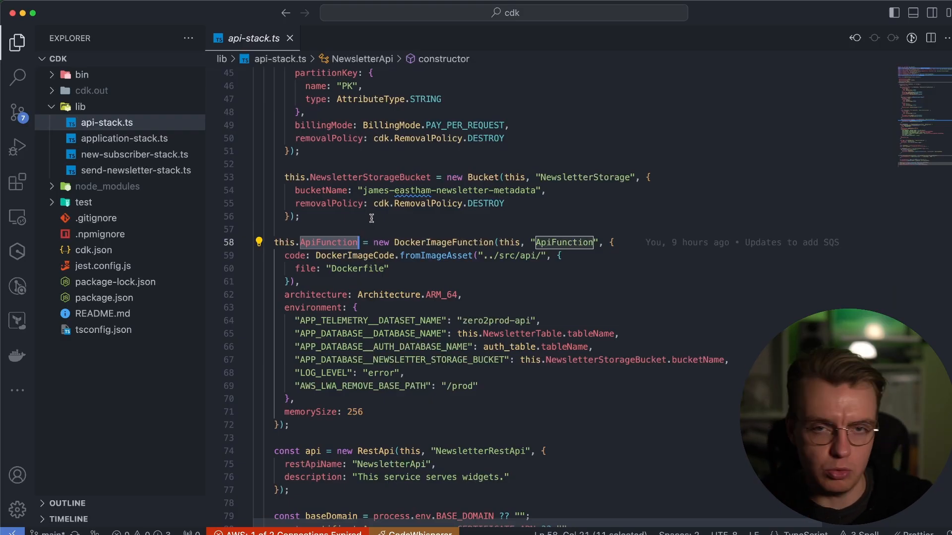
pyautogui.scroll(-3)
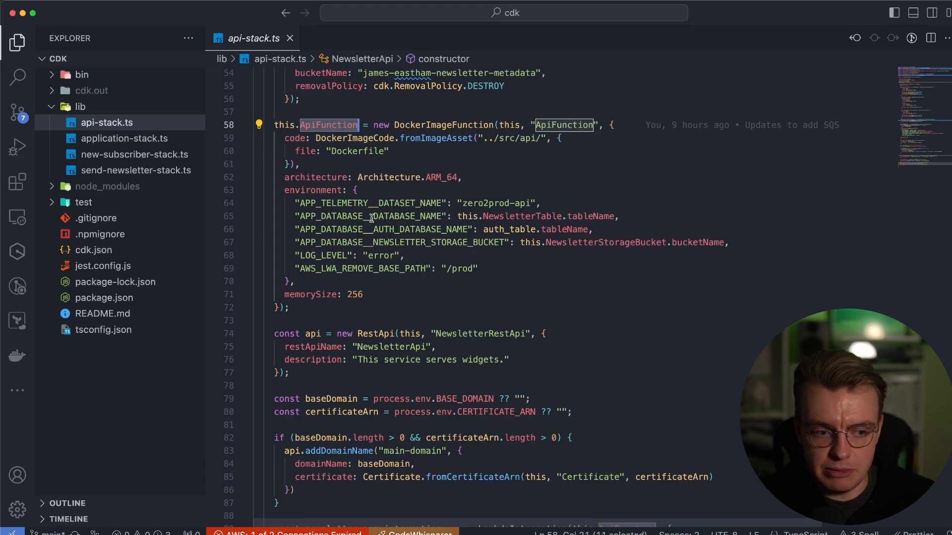
pyautogui.scroll(-3)
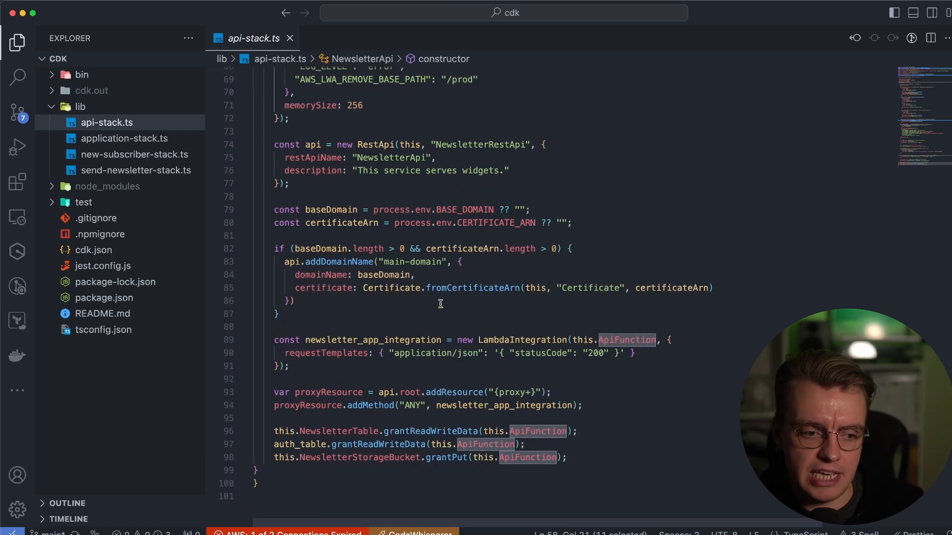
pyautogui.moveTo(460, 367)
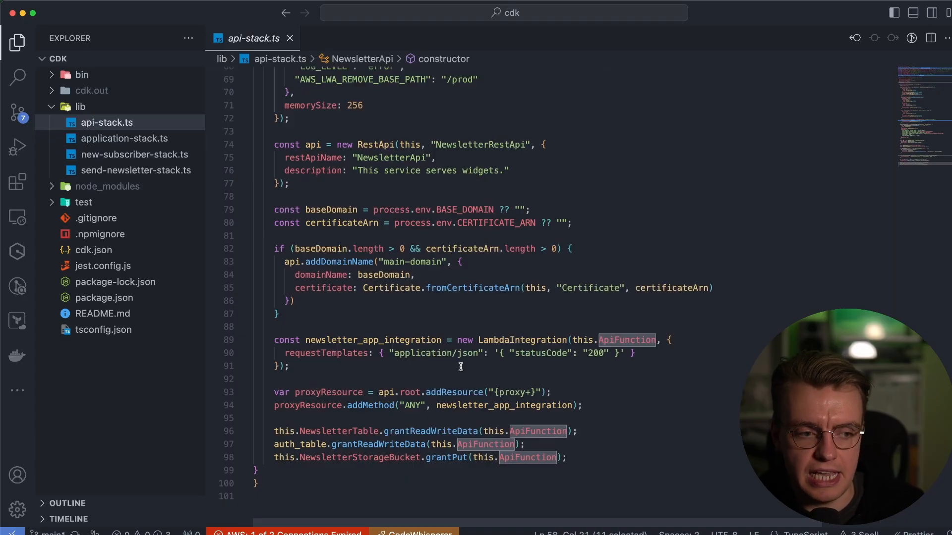